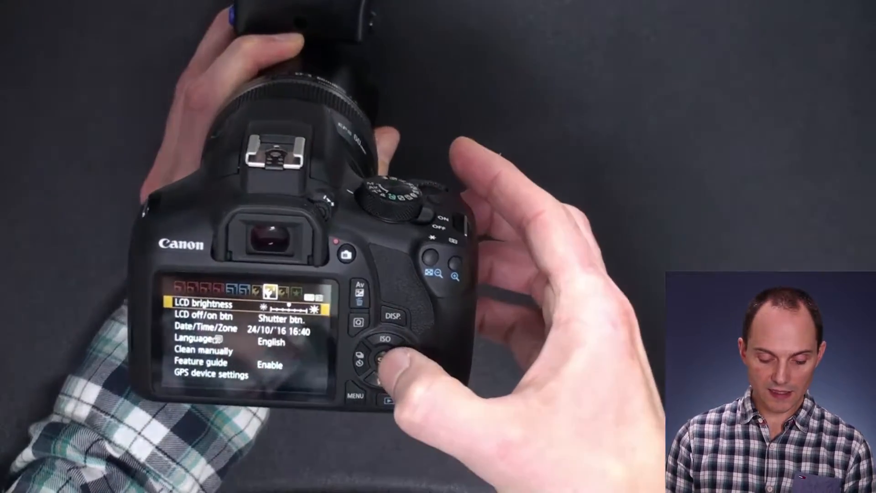
pyautogui.click(383, 350)
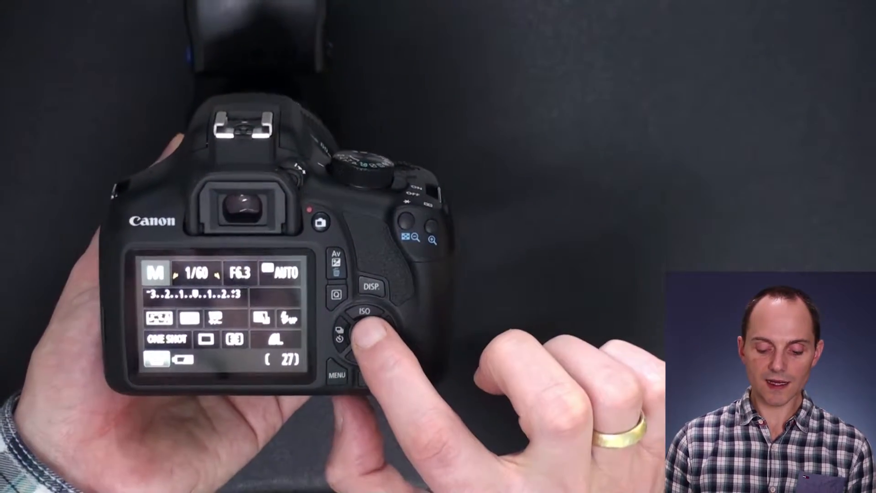
pyautogui.click(367, 313)
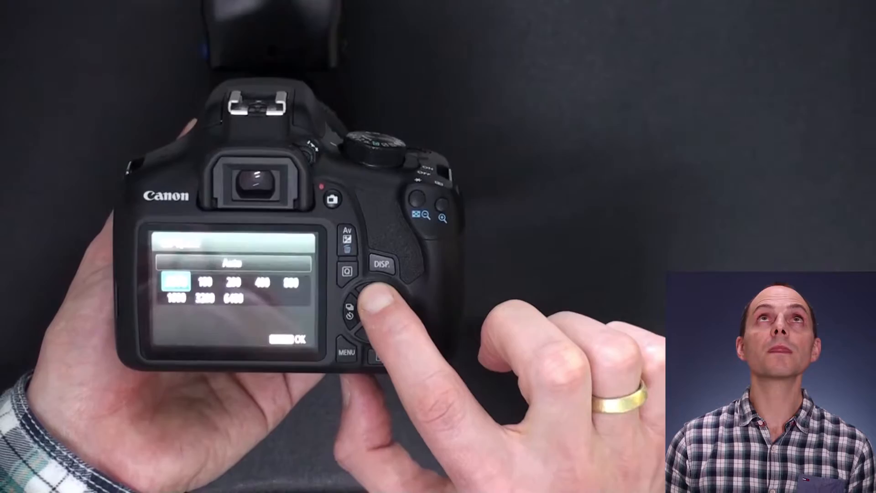